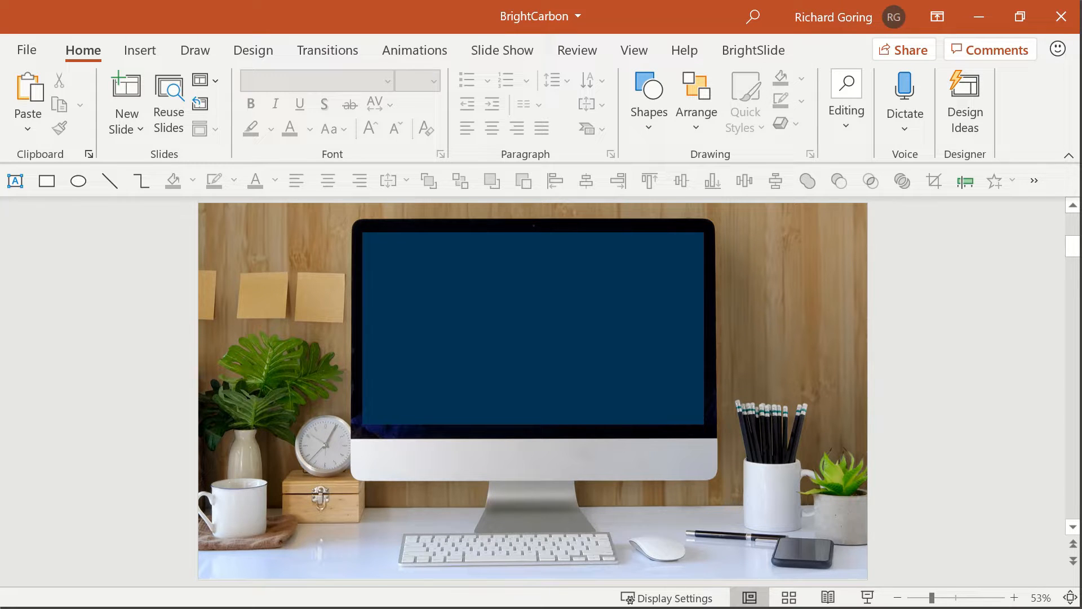
pyautogui.moveTo(138, 76)
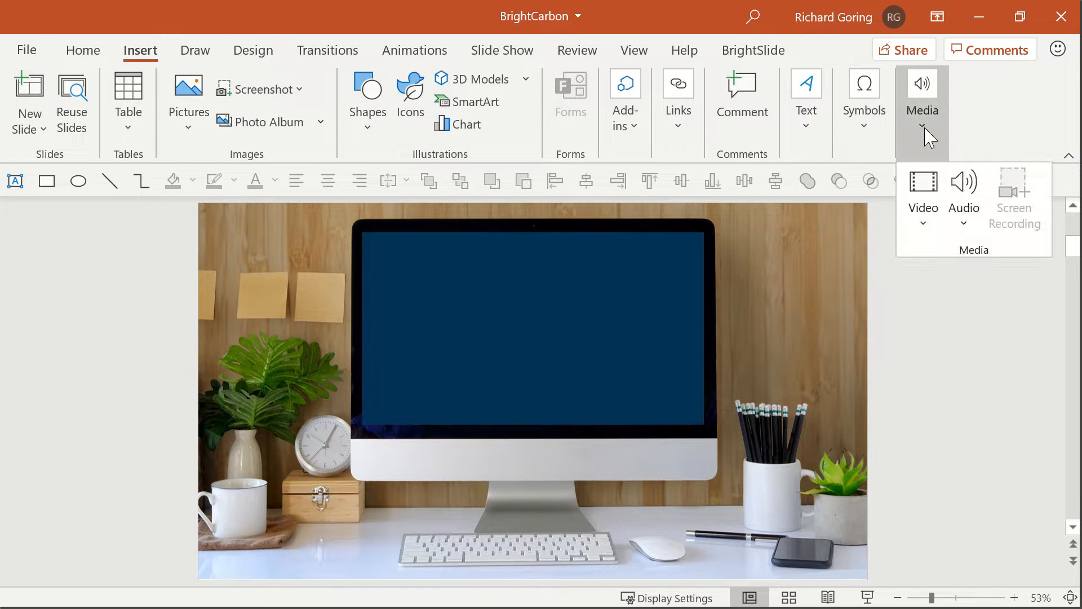
# Step: Insert a YouTube online video from its link onto the desktop monitor slide
pyautogui.click(923, 195)
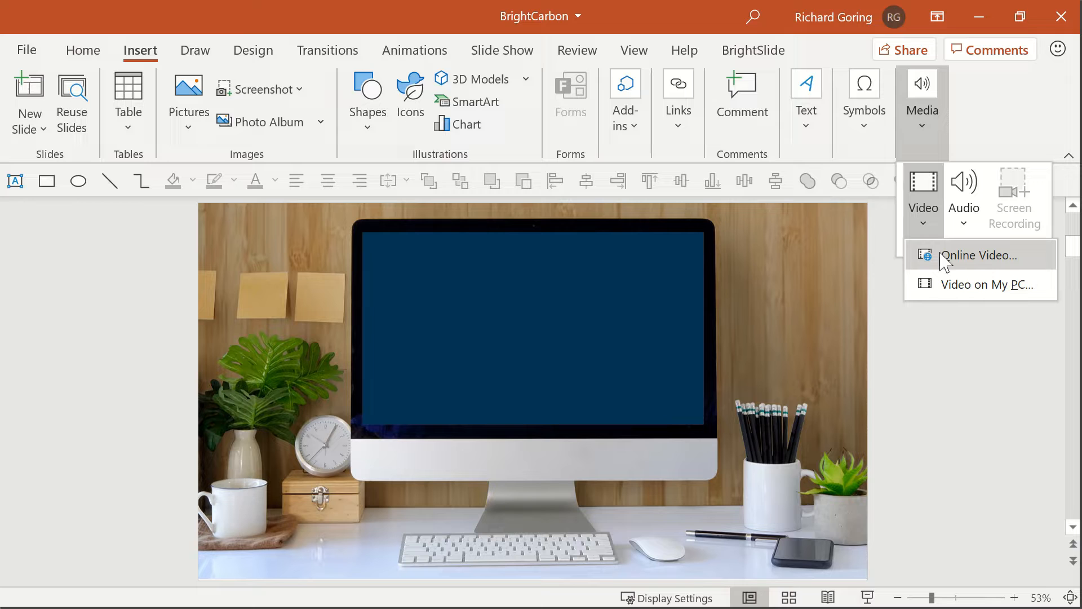
pyautogui.click(978, 256)
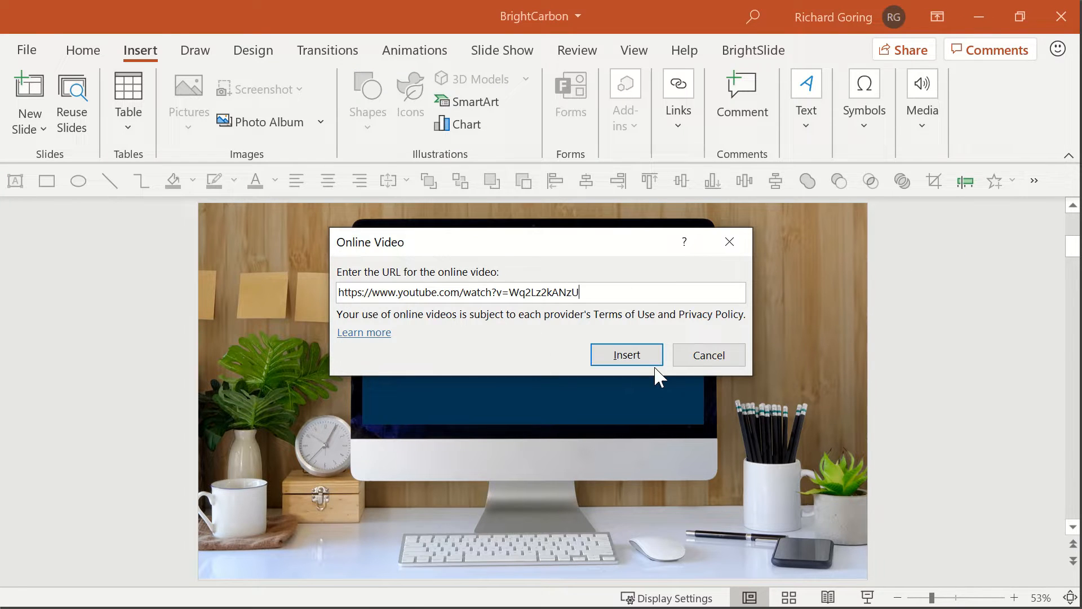
pyautogui.click(626, 355)
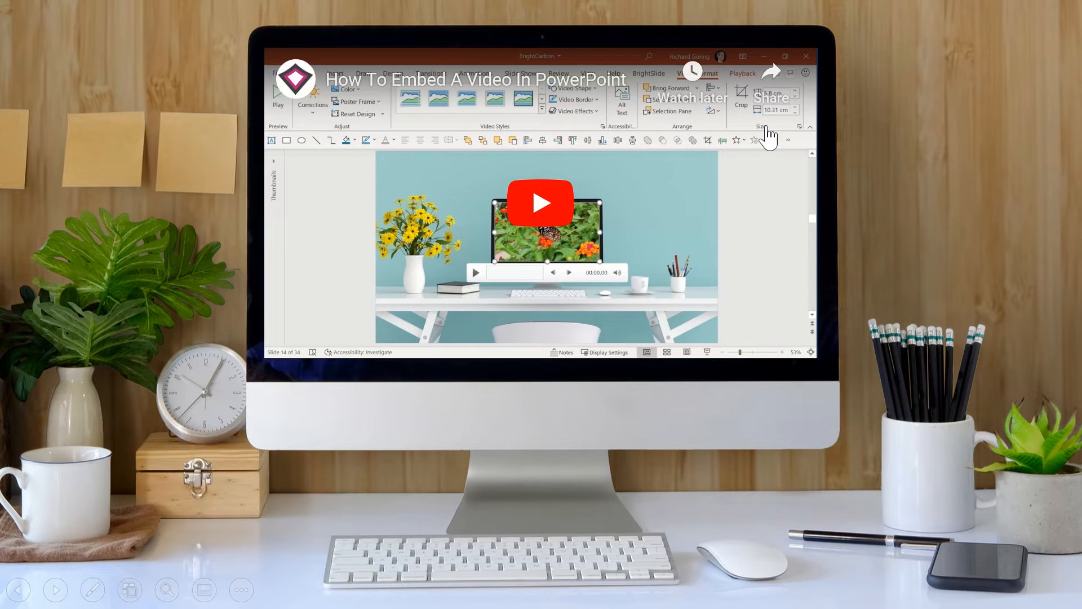
pyautogui.moveTo(457, 208)
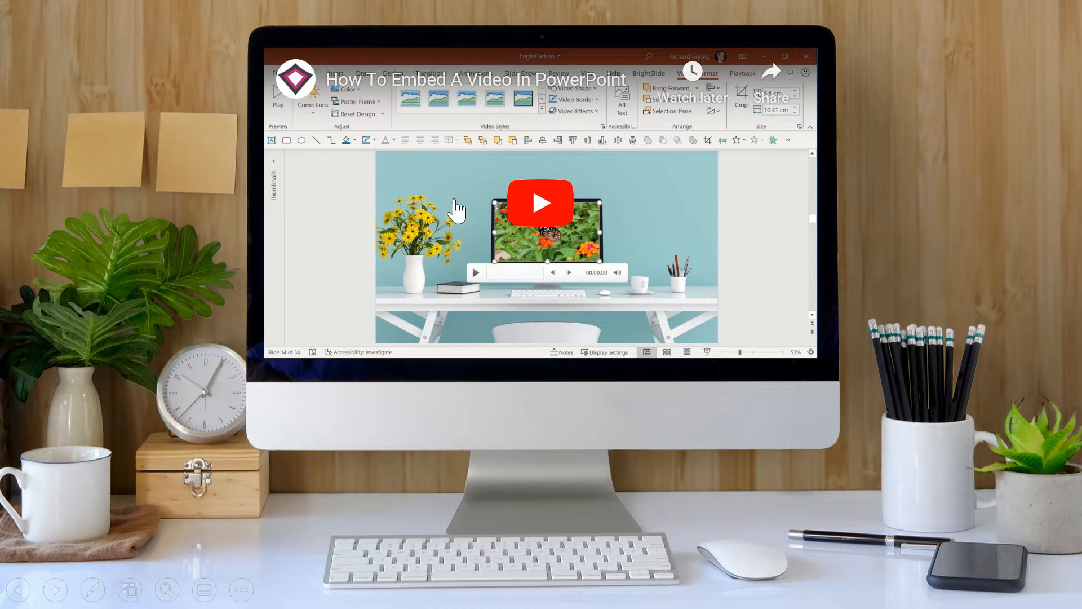
pyautogui.moveTo(300, 240)
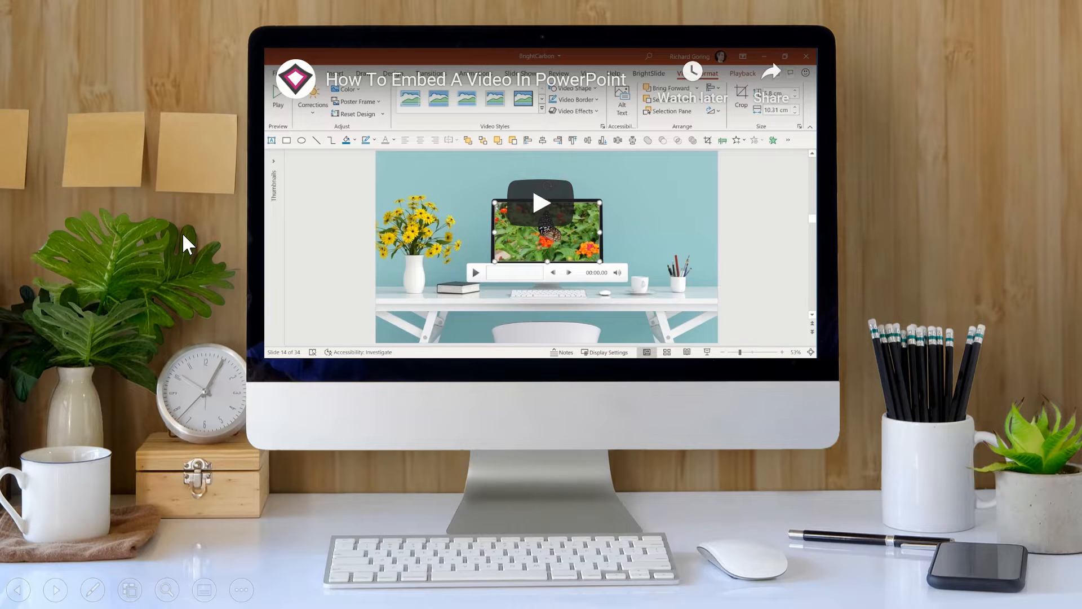
# Step: Advance the slideshow past the monitor slide with its embedded YouTube video
pyautogui.click(546, 202)
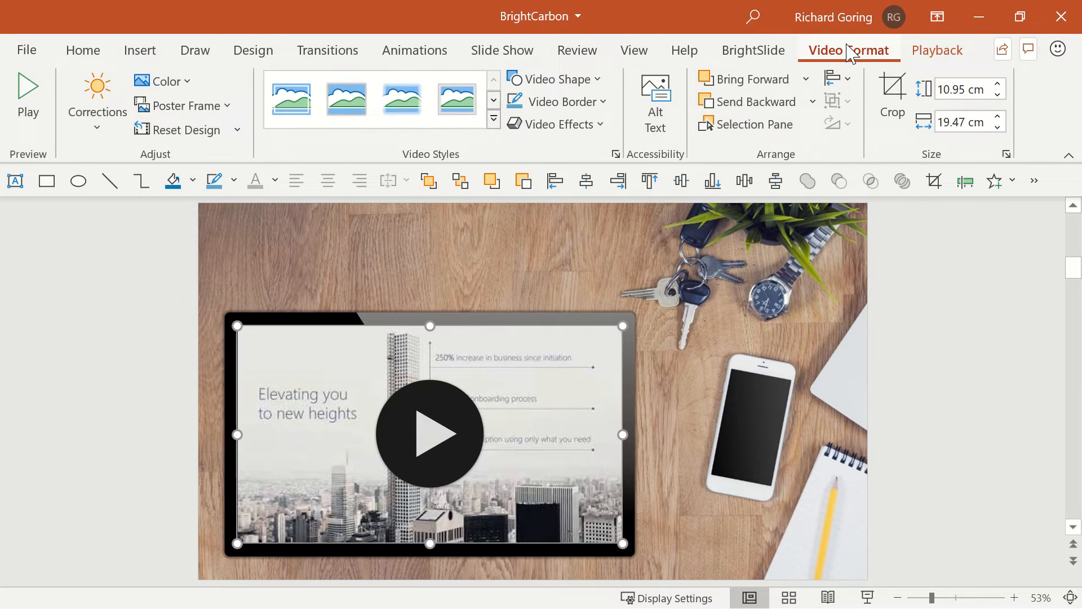
# Step: Select the online video and use Video Format to fit it over the tablet screen
pyautogui.click(493, 119)
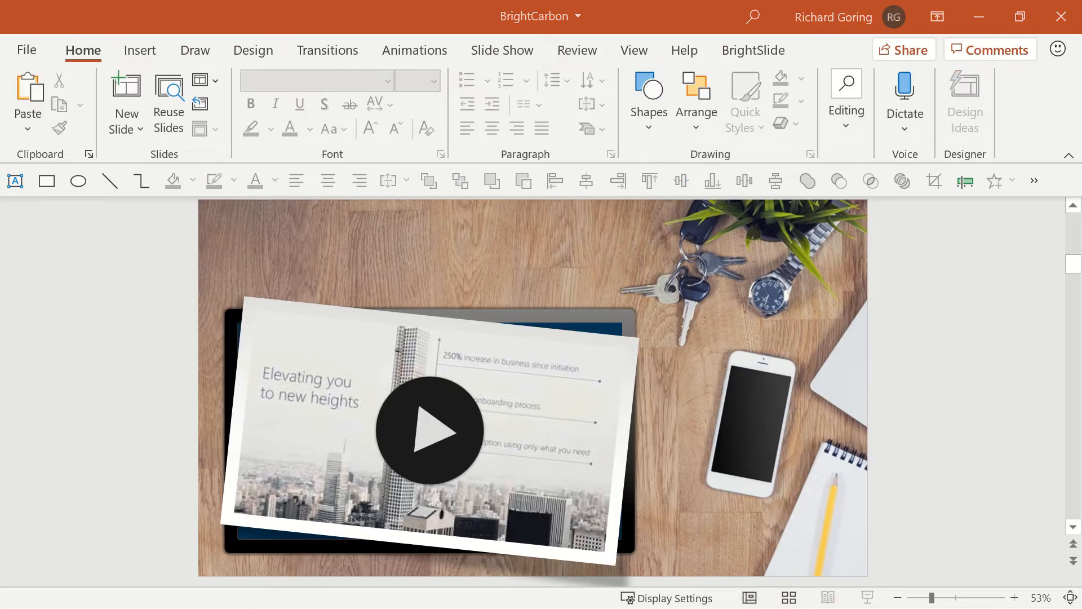
pyautogui.click(429, 431)
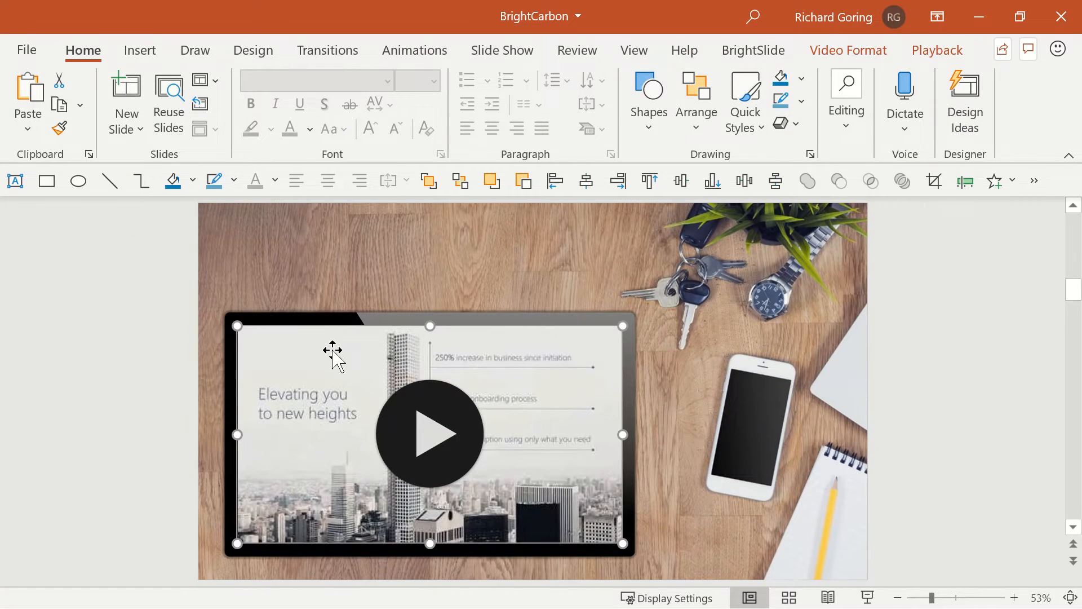
pyautogui.click(849, 50)
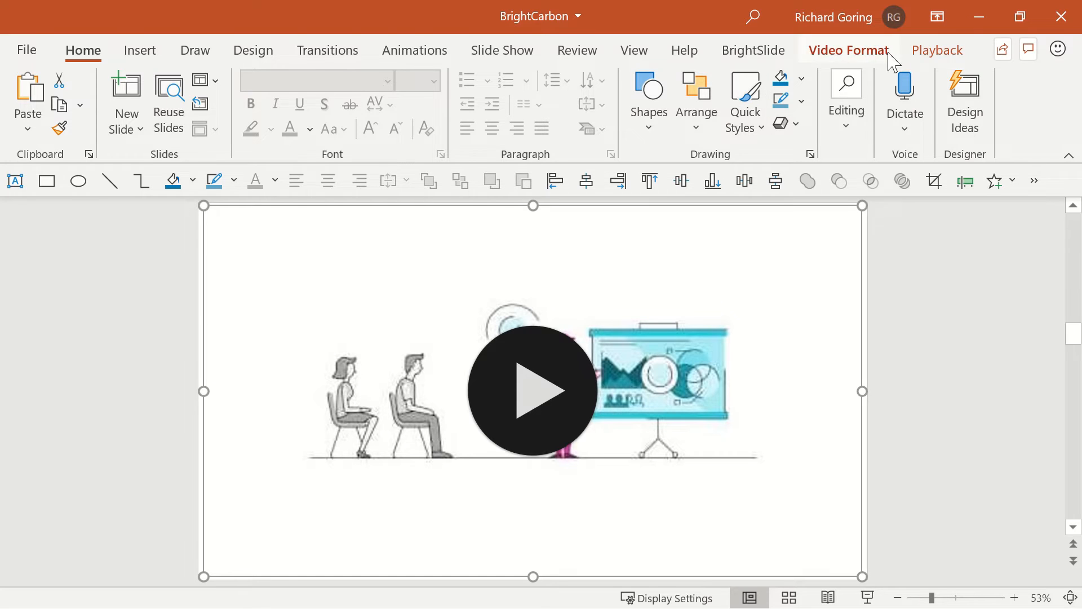
# Step: View the full-slide video's Playback settings, then deselect the video
pyautogui.click(938, 50)
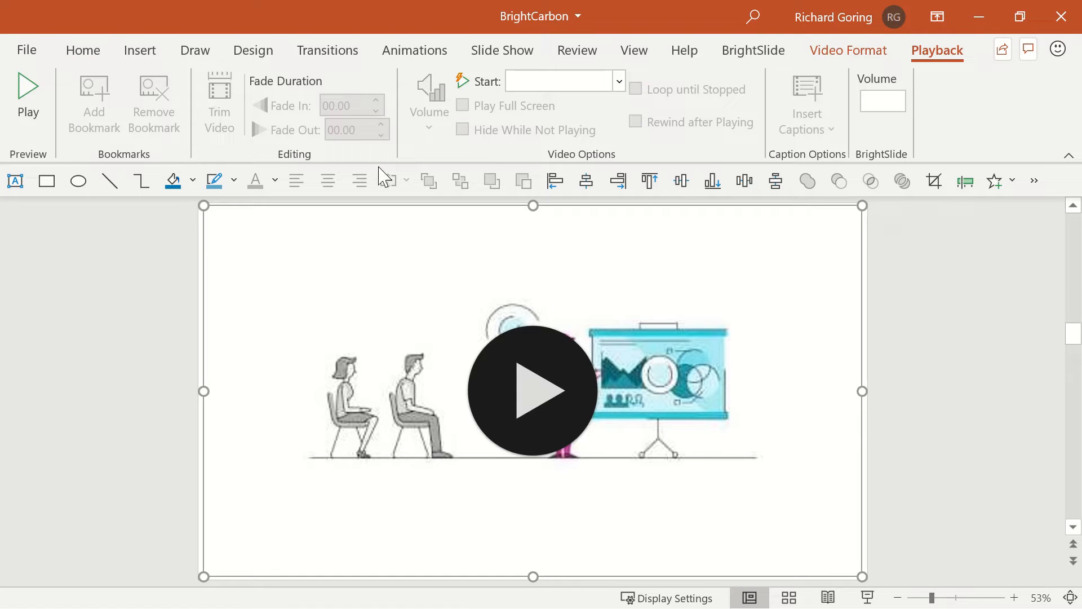
pyautogui.moveTo(558, 117)
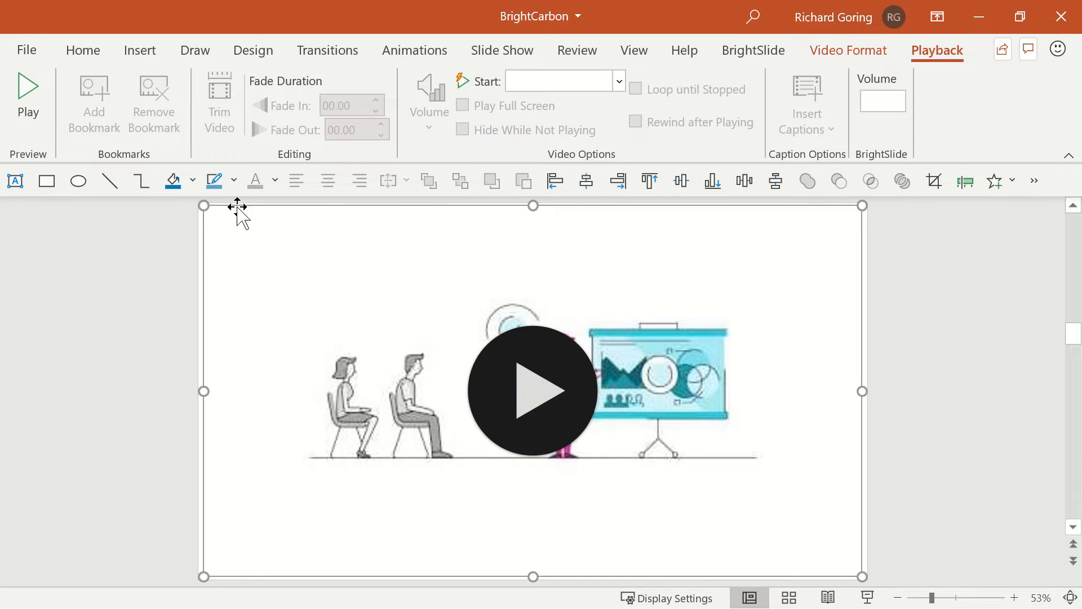
pyautogui.click(120, 296)
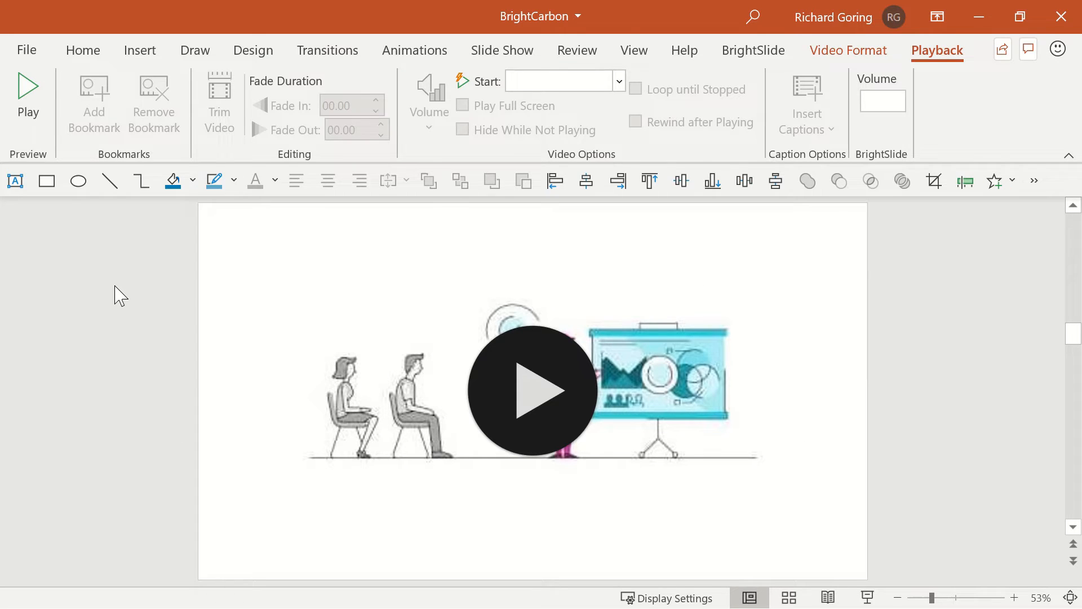
pyautogui.click(531, 389)
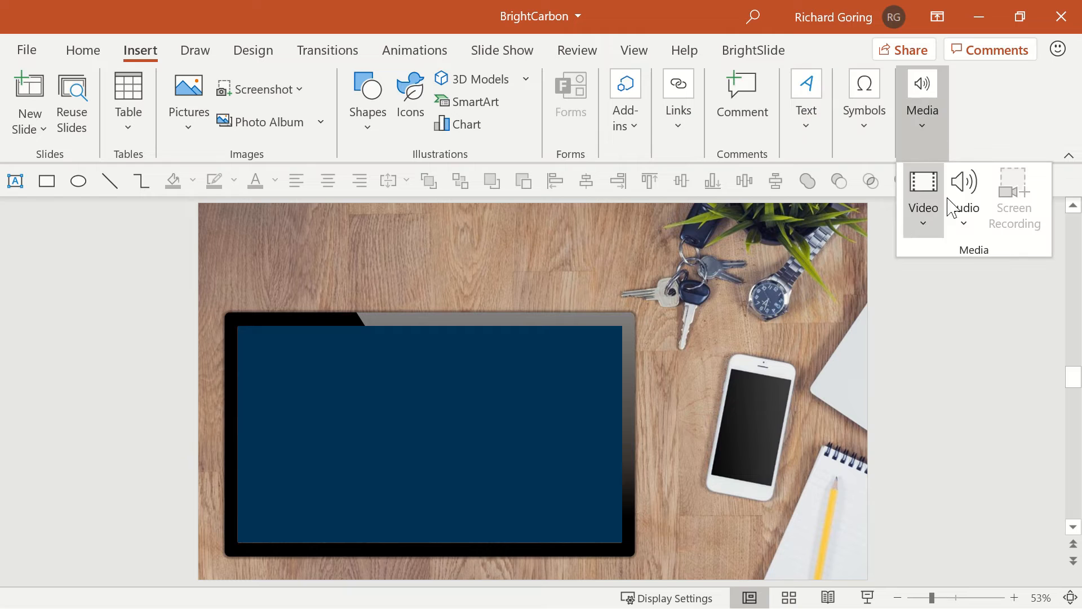
pyautogui.click(923, 197)
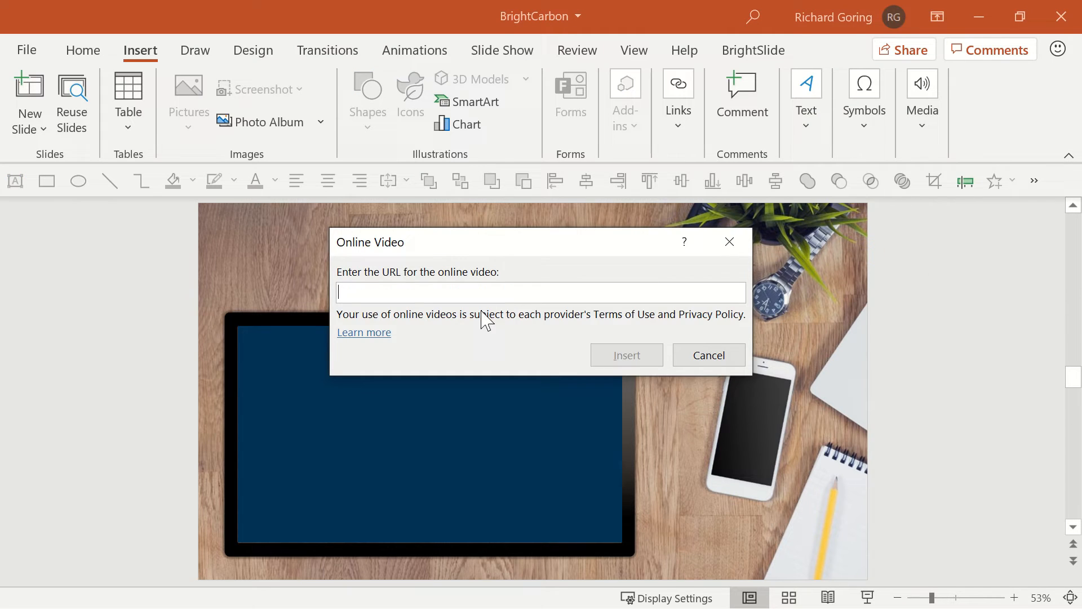
pyautogui.write('https://youtu.be/q7vh93HnjkY?t=210')
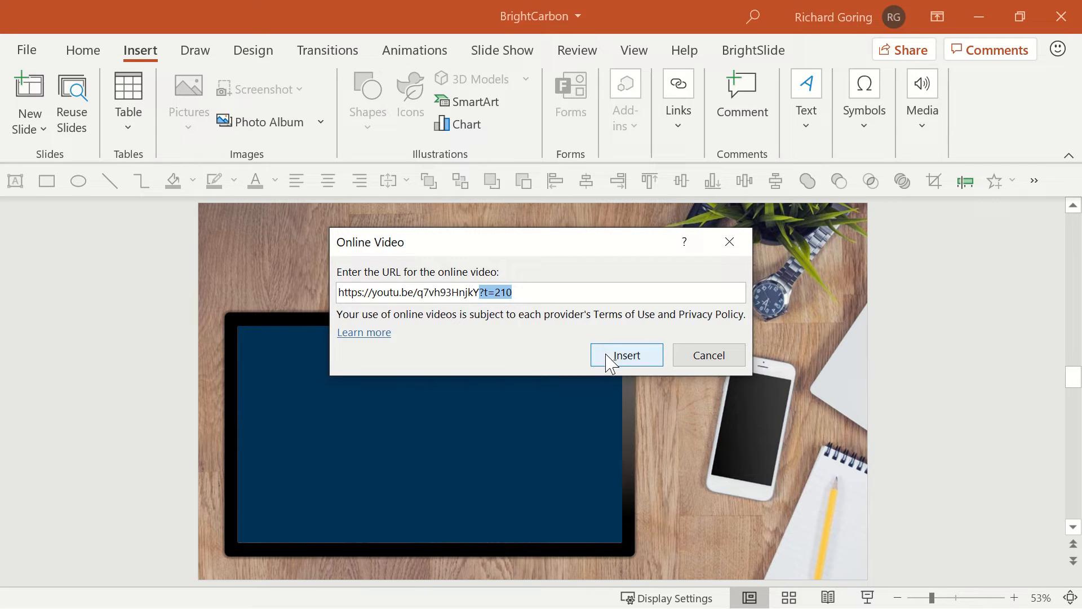
pyautogui.click(627, 355)
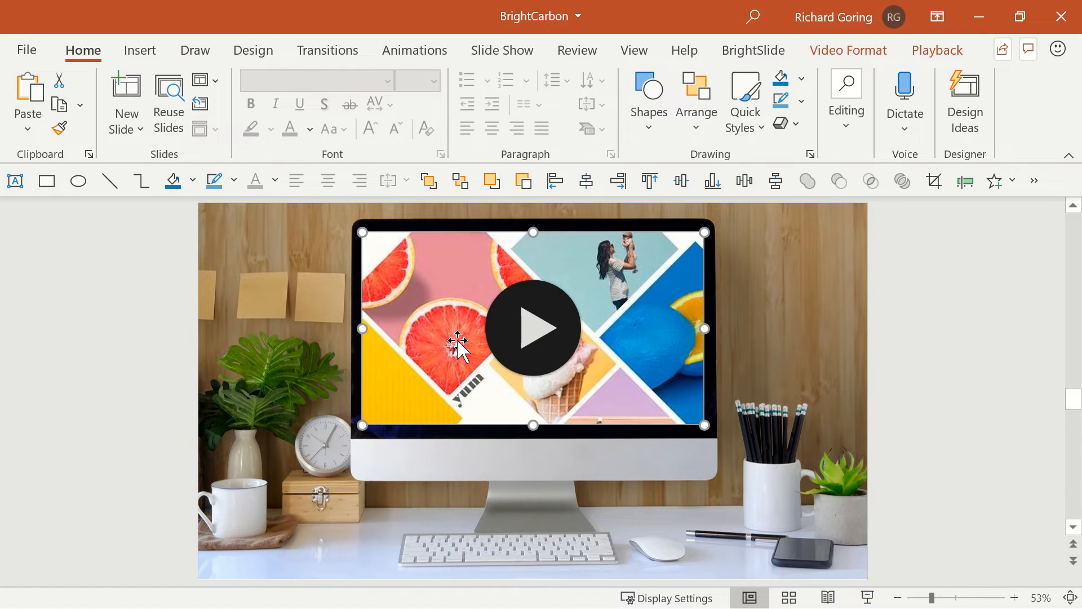
pyautogui.moveTo(108, 310)
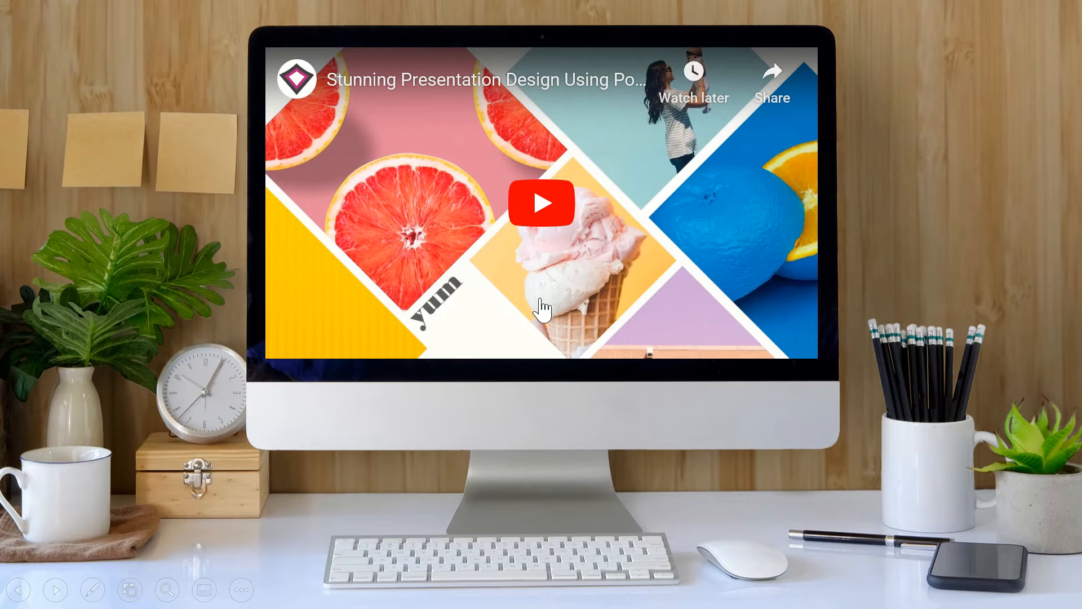
pyautogui.moveTo(543, 211)
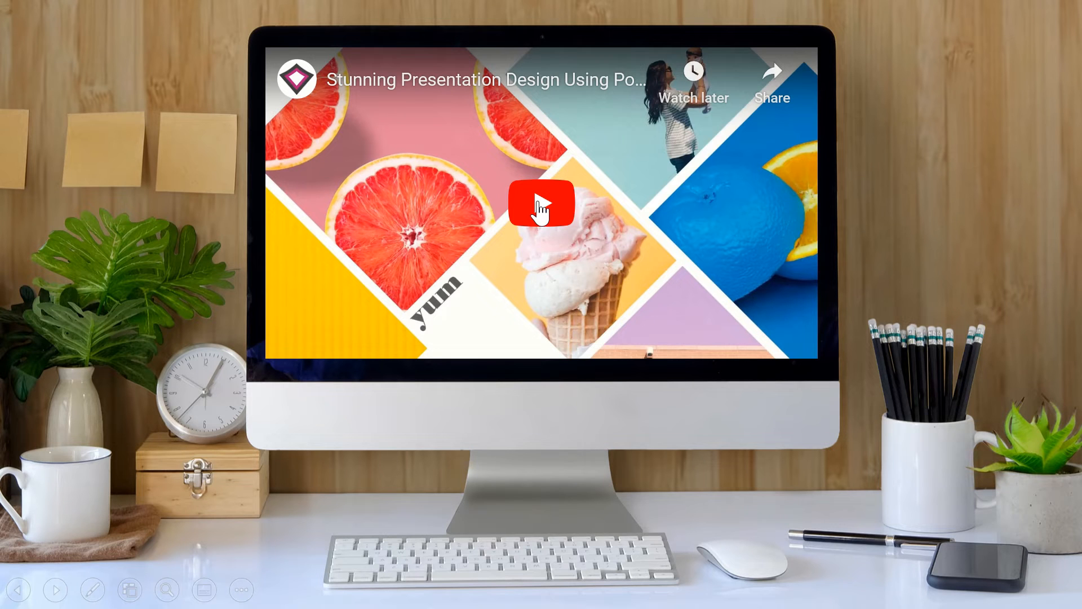
# Step: Play the monitor video in the slideshow, then pause it
pyautogui.click(541, 204)
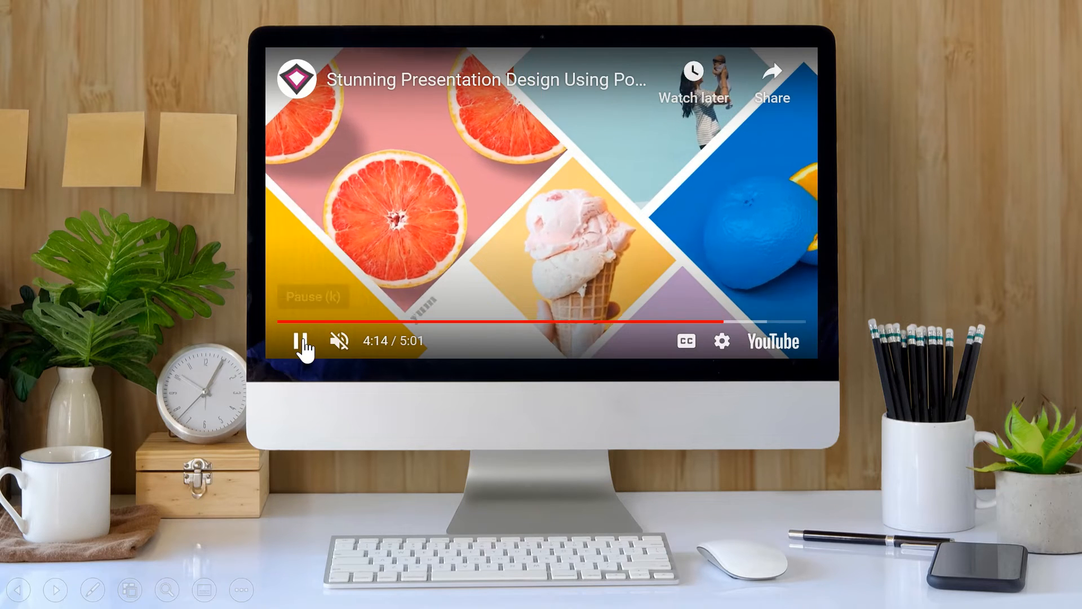
pyautogui.click(299, 342)
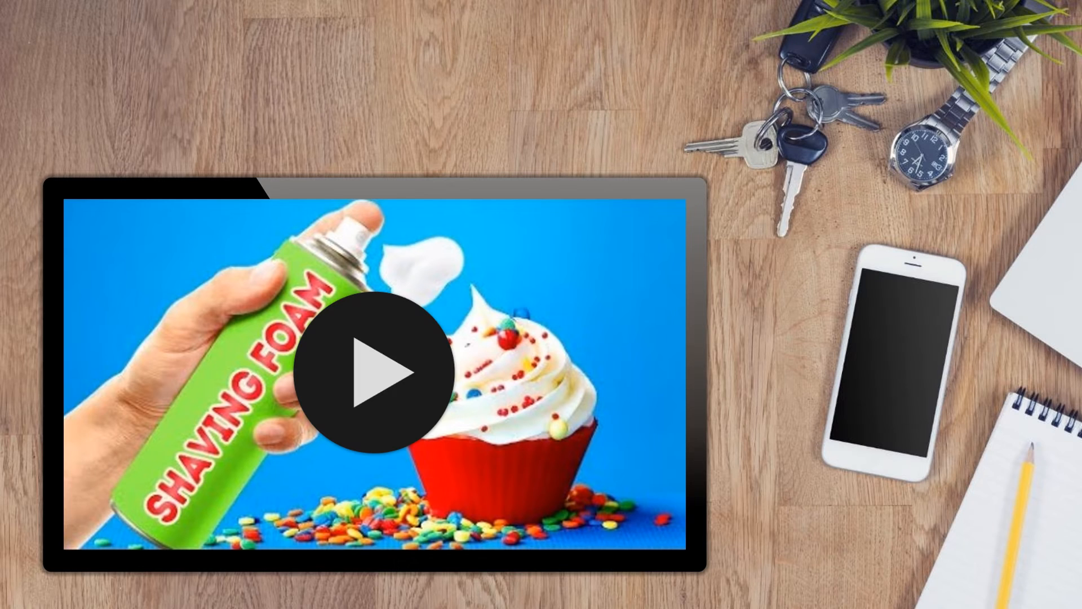
# Step: Play the cupcake video on the tablet screen during the slideshow
pyautogui.click(375, 365)
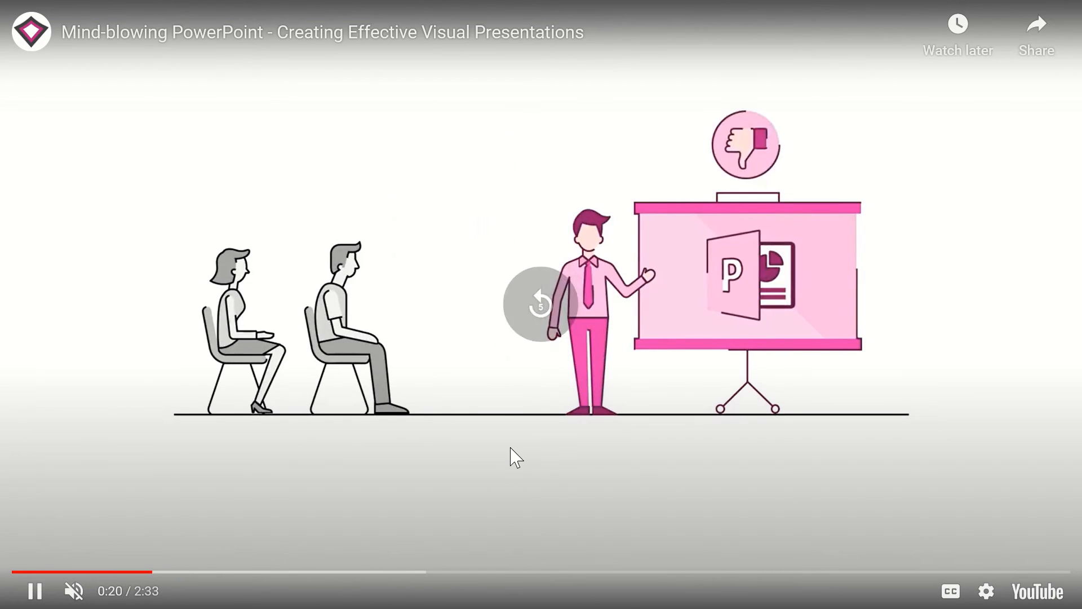
# Step: Control playback of the full-slide visual presentations video in the slideshow
pyautogui.click(990, 591)
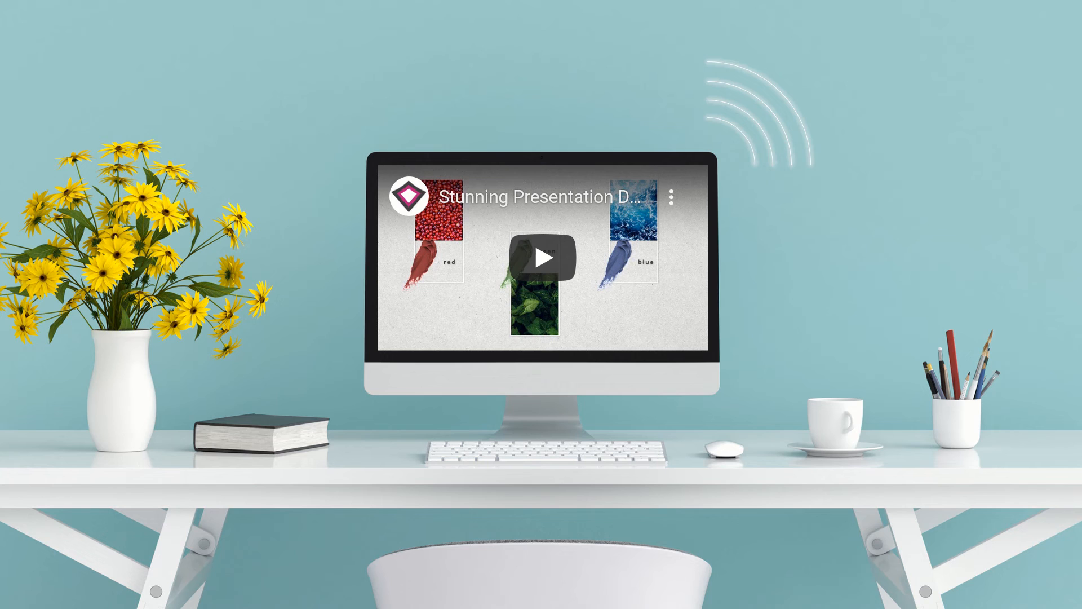
pyautogui.moveTo(567, 268)
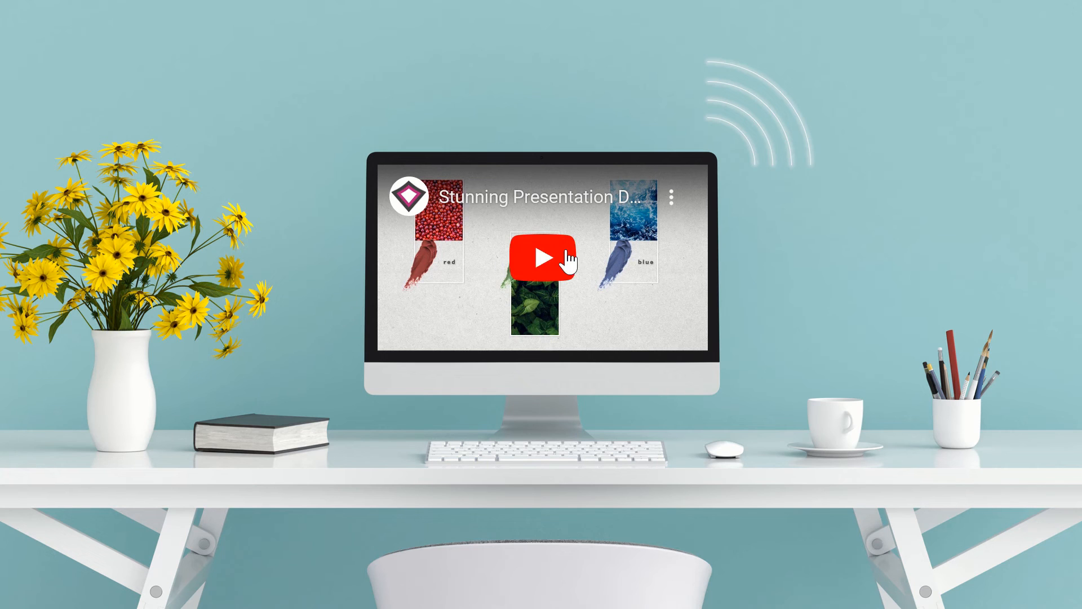
# Step: Play the paint-sample video on the blue-wall desk monitor in the slideshow
pyautogui.click(544, 259)
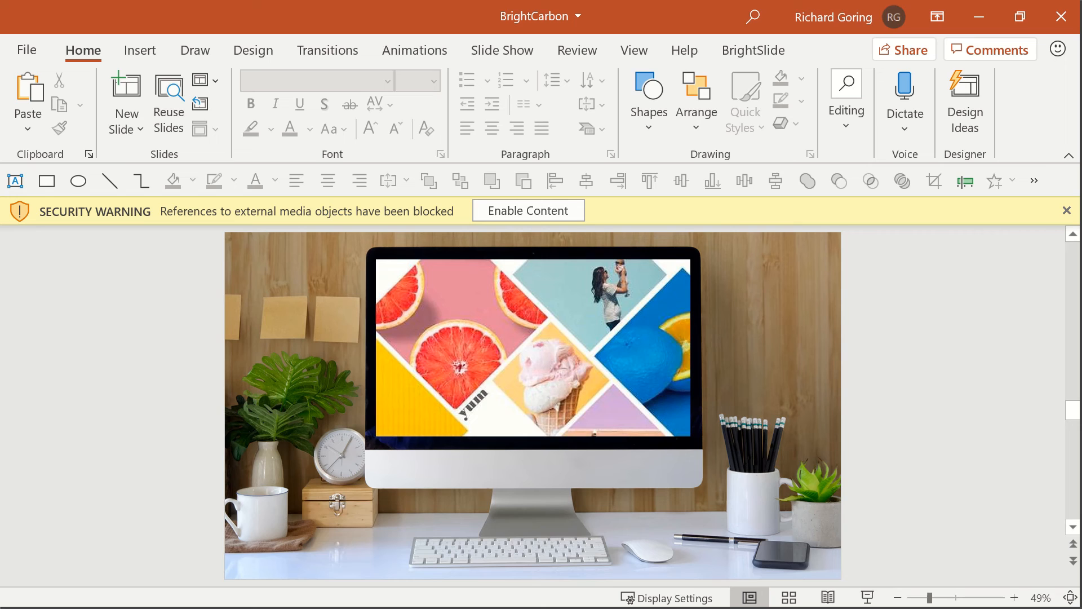
pyautogui.moveTo(644, 193)
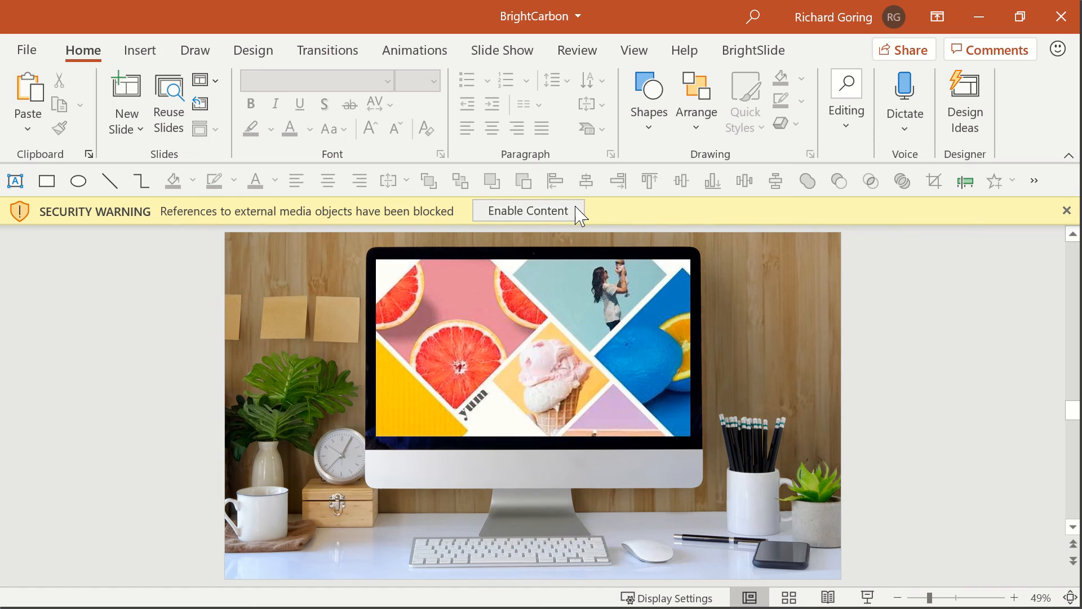
pyautogui.moveTo(584, 224)
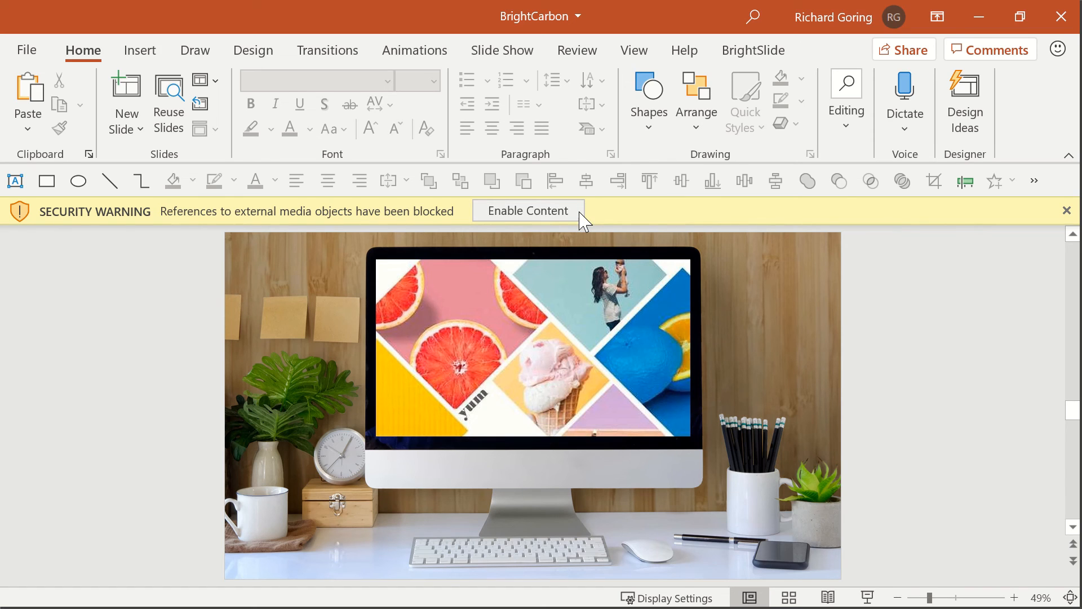